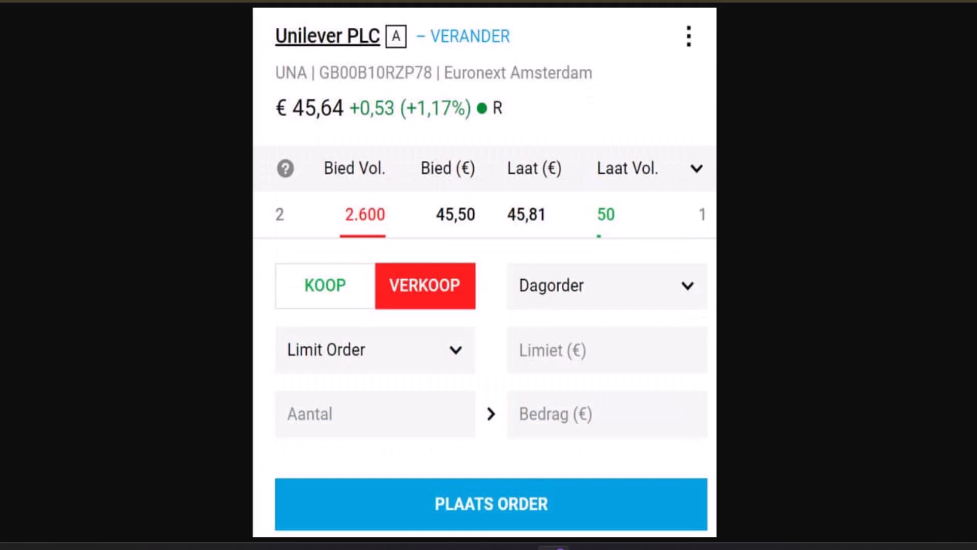
pyautogui.moveTo(350, 43)
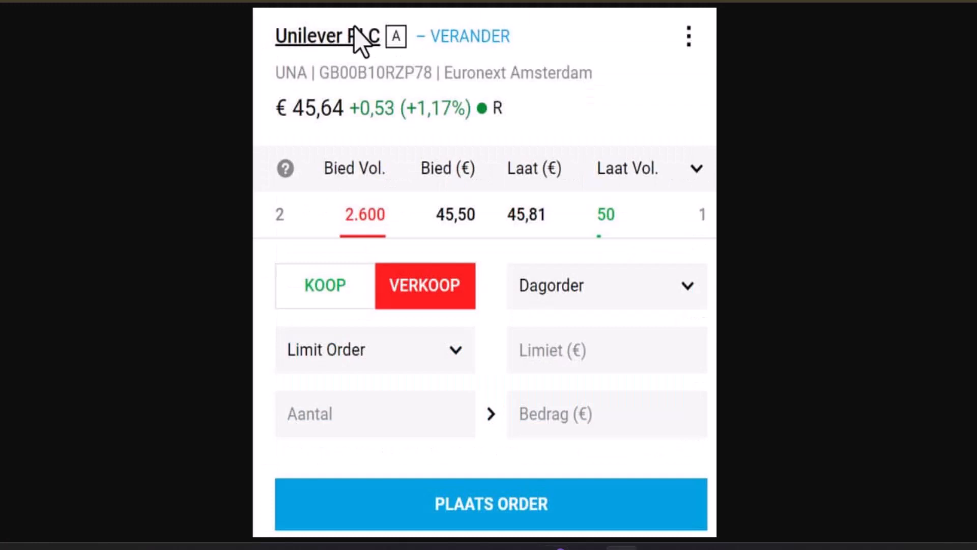